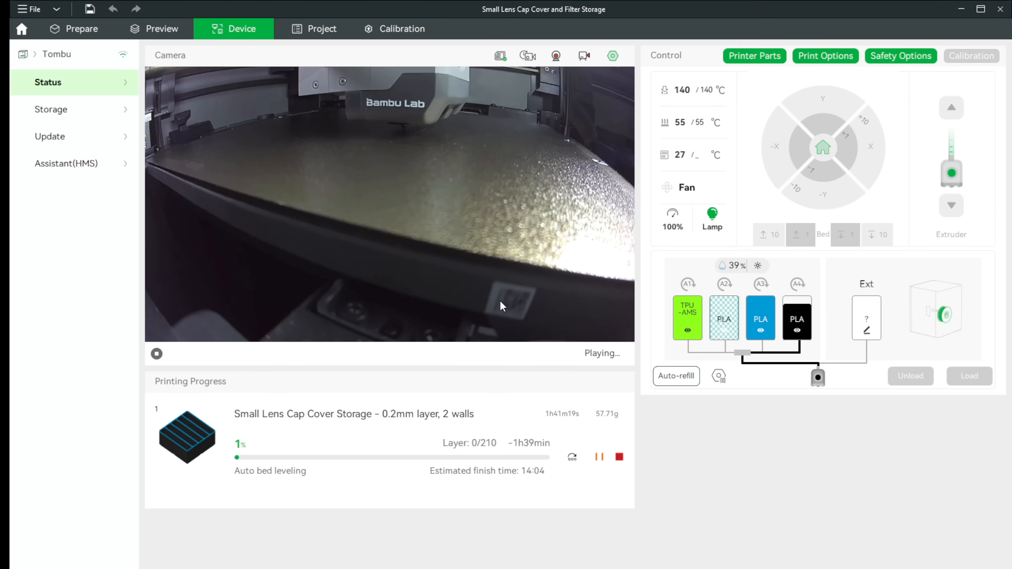
Step: Enable Go Live streaming from the printer camera's settings popup
click(611, 56)
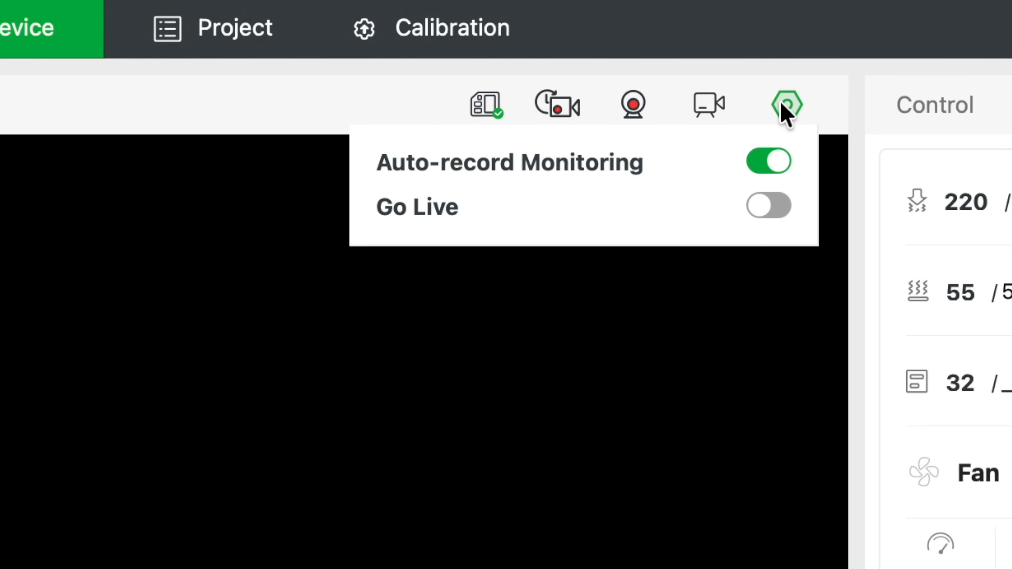
mouse_move(764, 222)
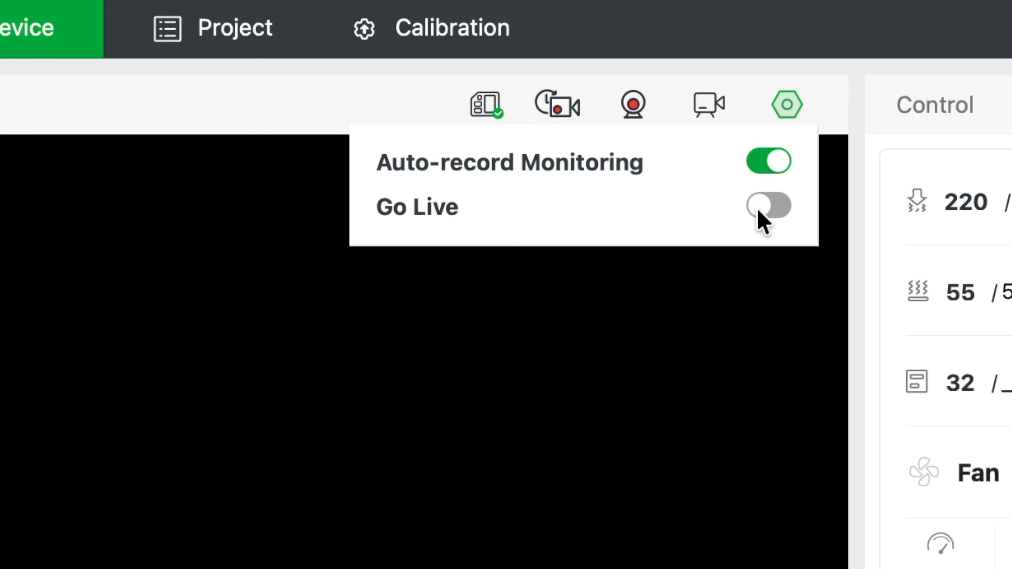
click(767, 205)
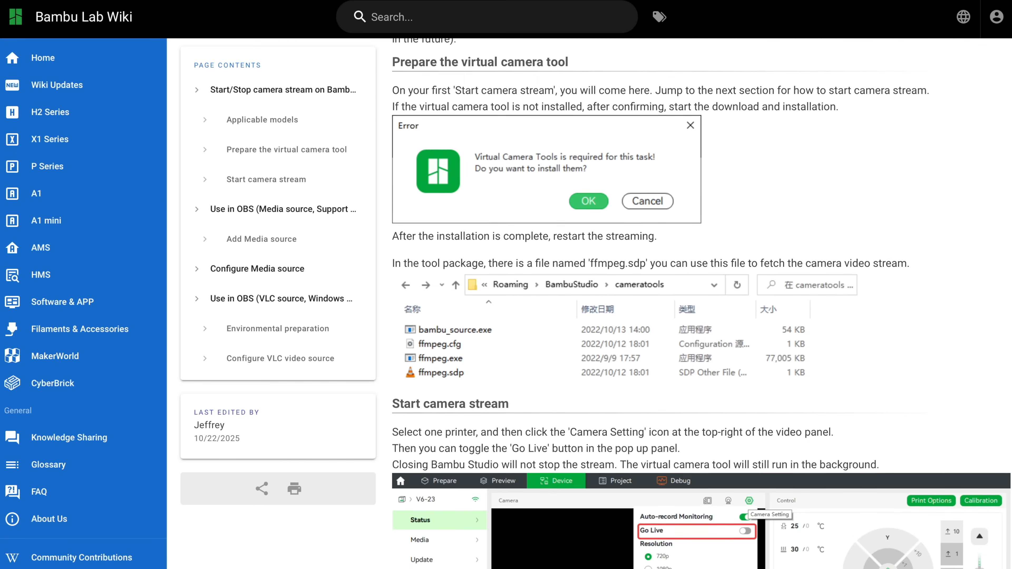
Step: Scroll the wiki down through 'Prepare the virtual camera tool' to 'Start camera stream'
scroll(down, 3)
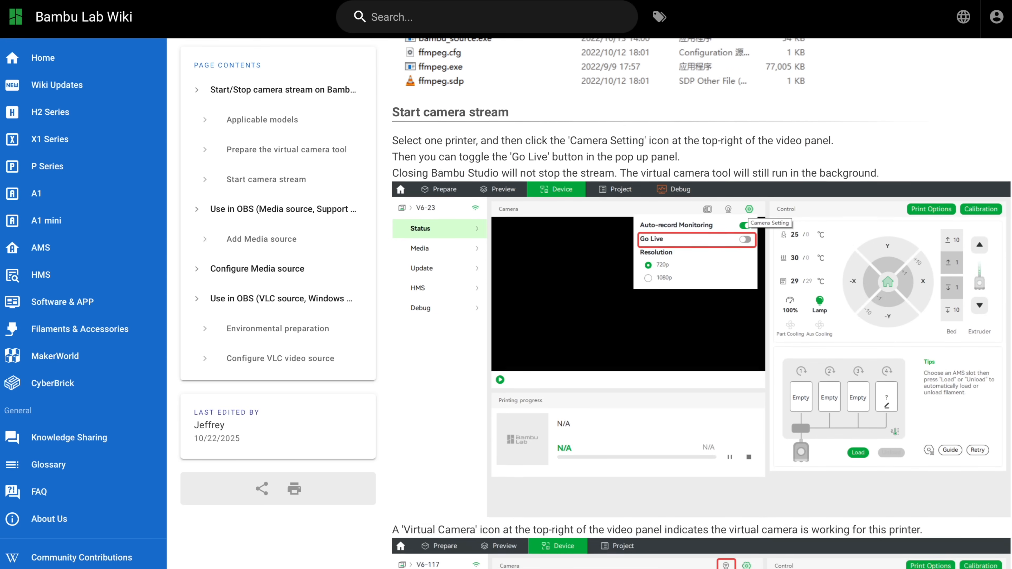
scroll(down, 3)
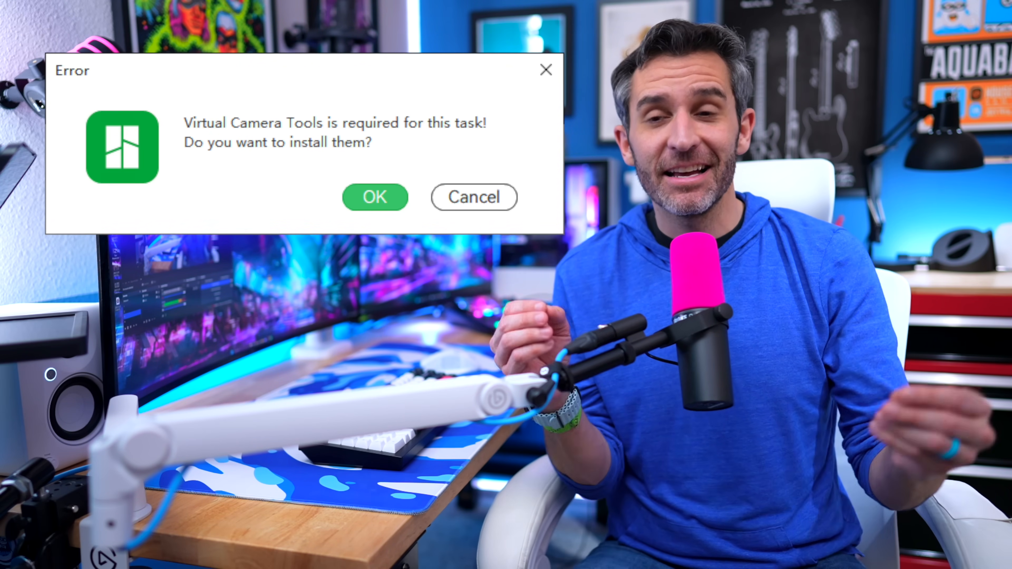
Step: Confirm the prompt to install the Virtual Camera Tools
click(374, 196)
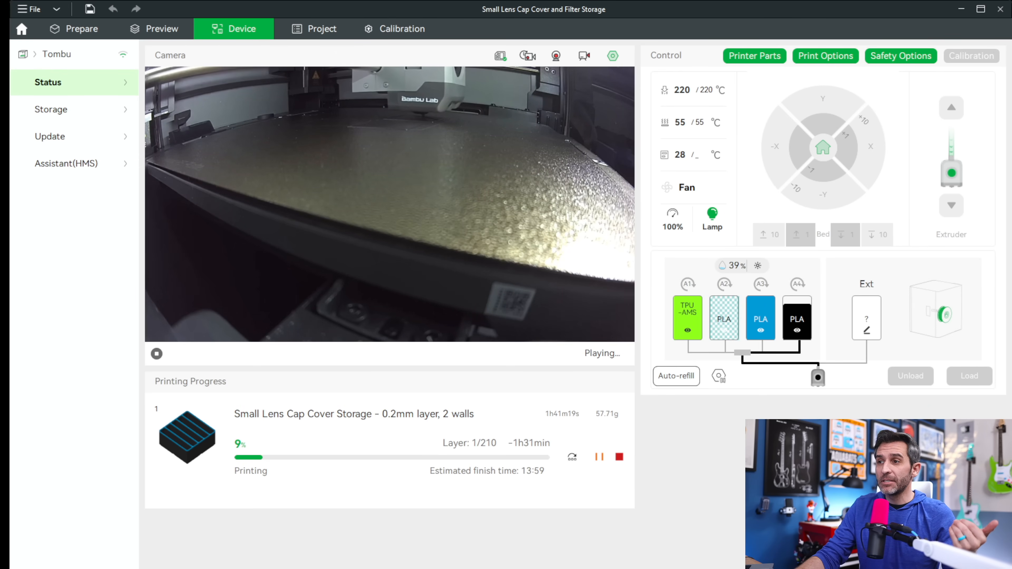
Step: Turn Go Live on again from the Camera Setting popup while the print runs
click(583, 56)
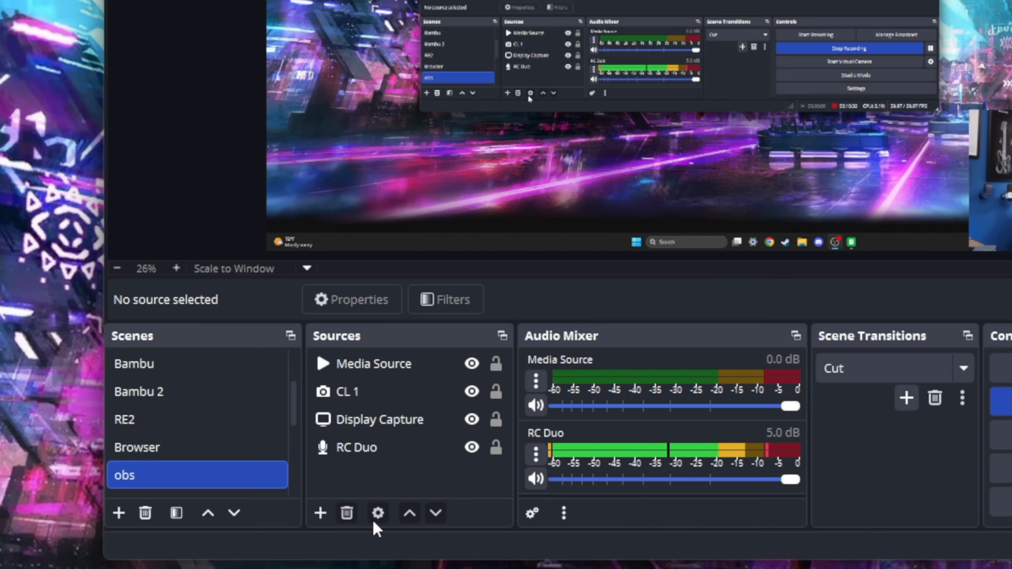
mouse_move(320, 512)
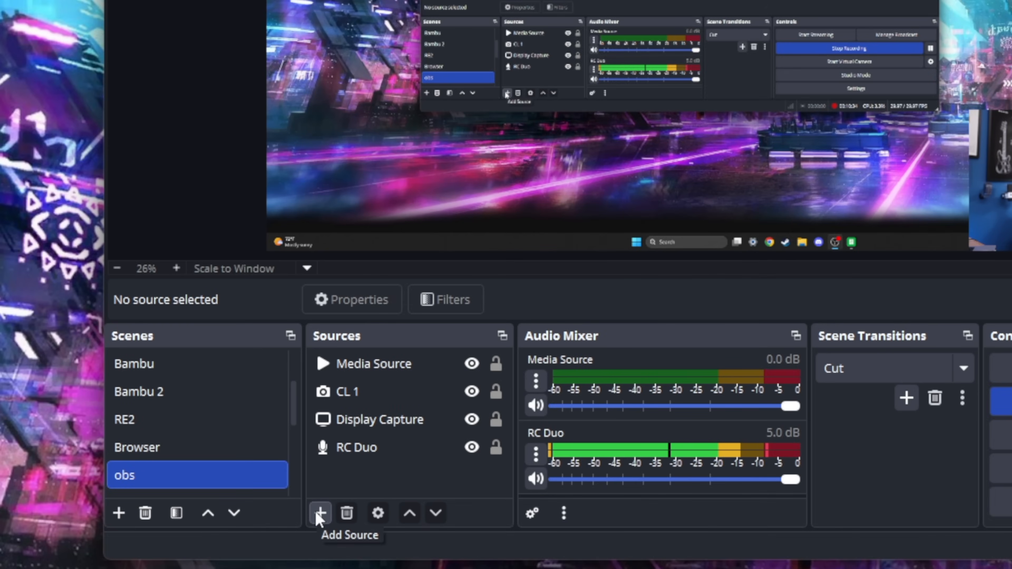
Step: Add a new Media Source to the 'obs' scene
click(320, 512)
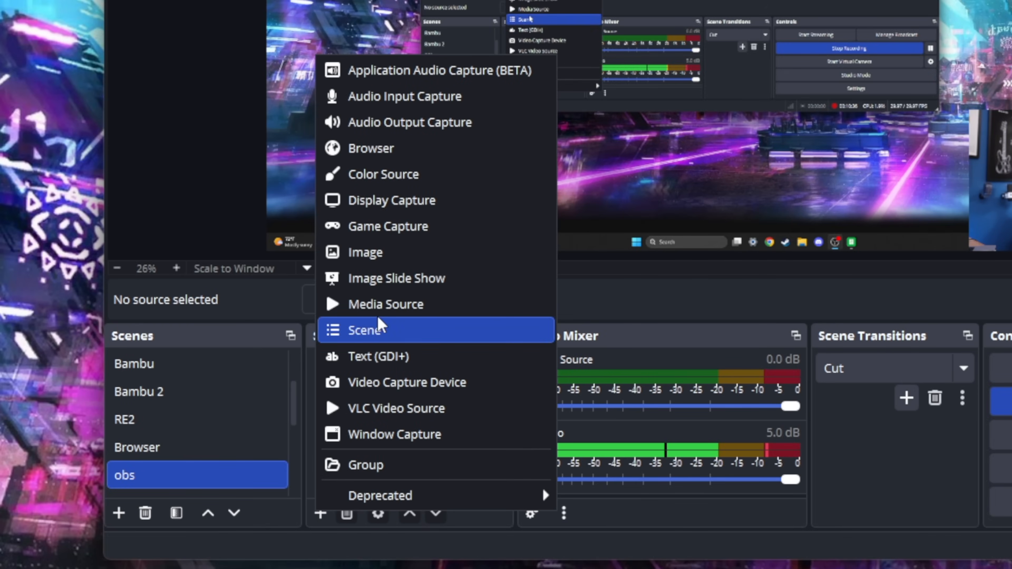
click(385, 304)
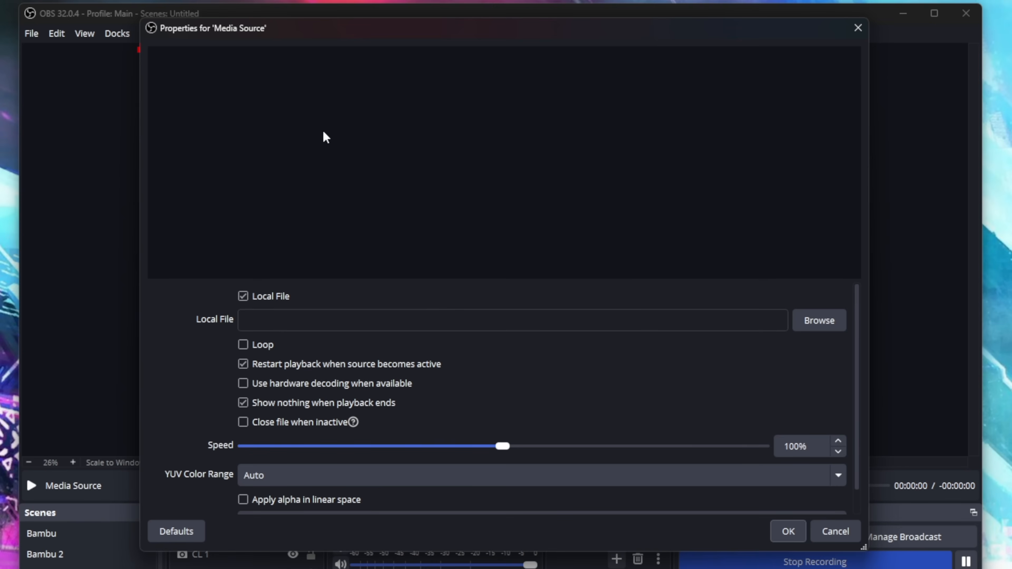
mouse_move(441, 64)
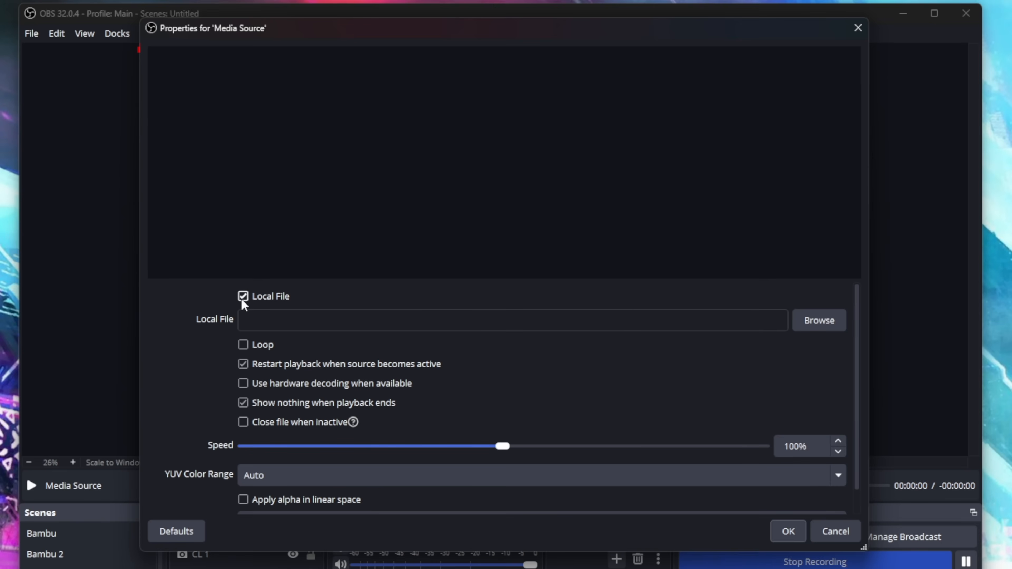
Step: Use network input file:C:/Users/Tom/AppData/Roaming/BambuStudio/cameratools/ffmpeg.sdp instead of a local file
click(244, 296)
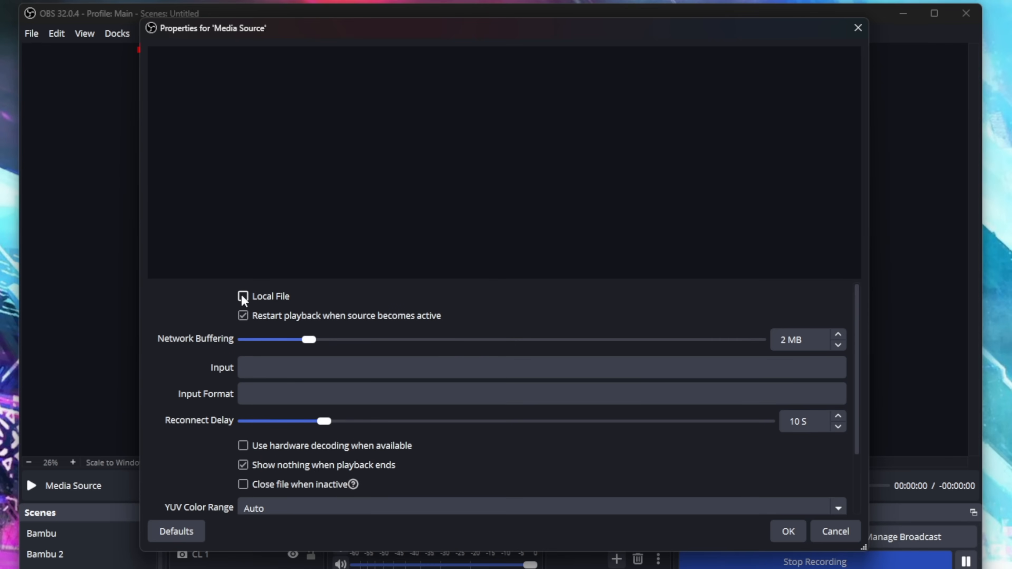
click(244, 296)
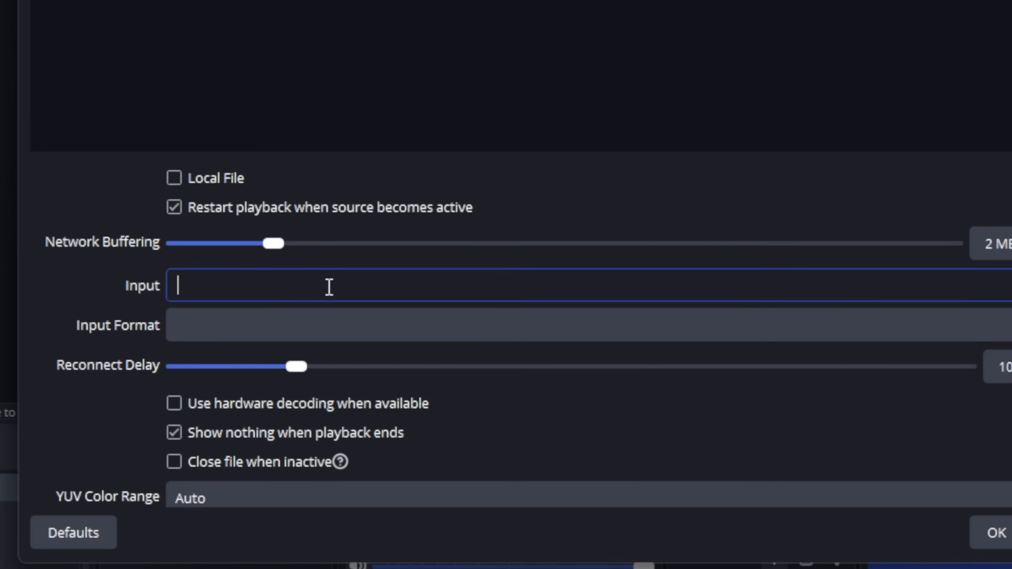
text(file:C:/Users/Tom/AppData/Roaming/BambuStudio/cameratools/ffmpeg.sdp)
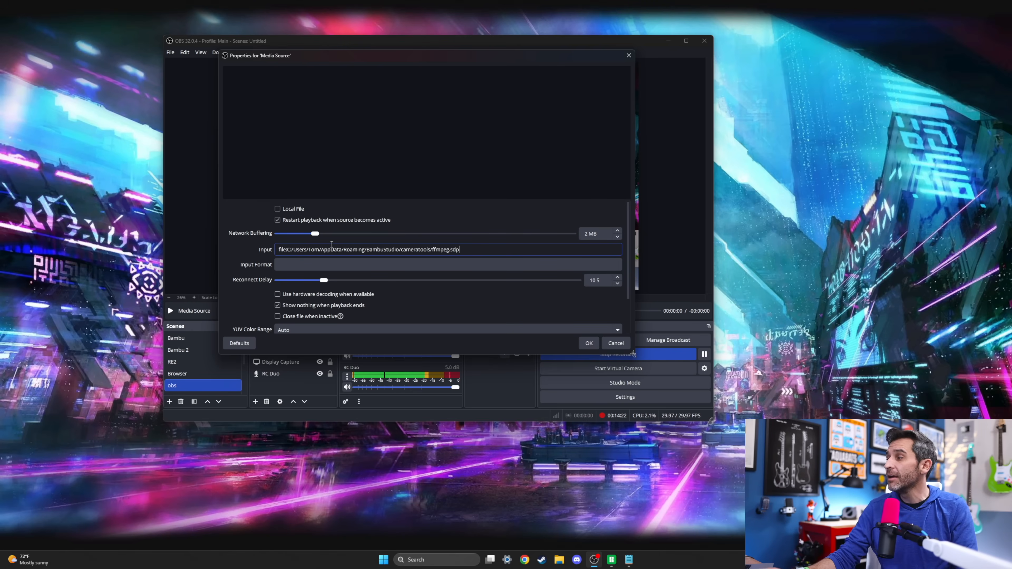
double_click(311, 249)
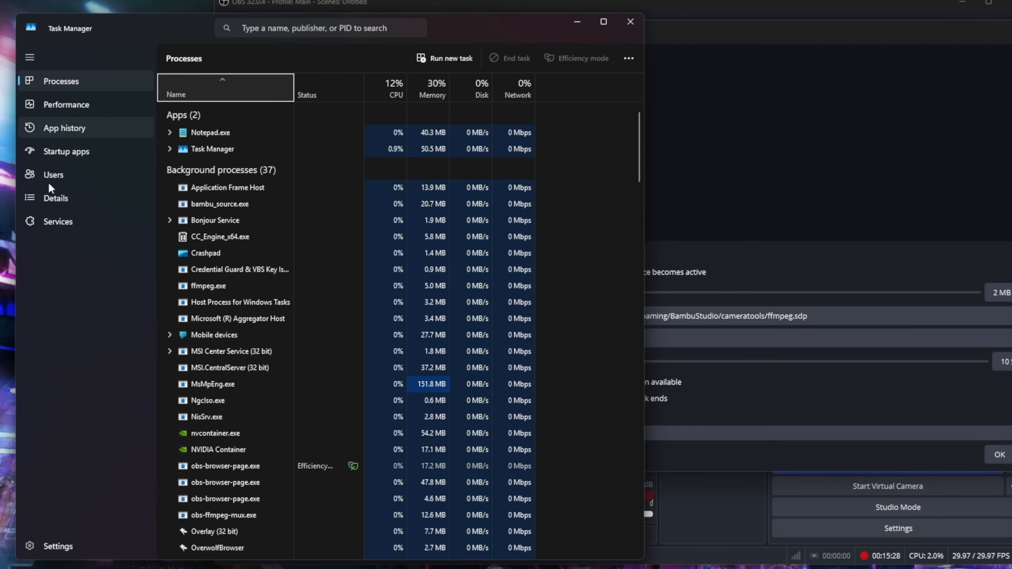
Step: Check the Users view in Task Manager, then minimize it
click(54, 175)
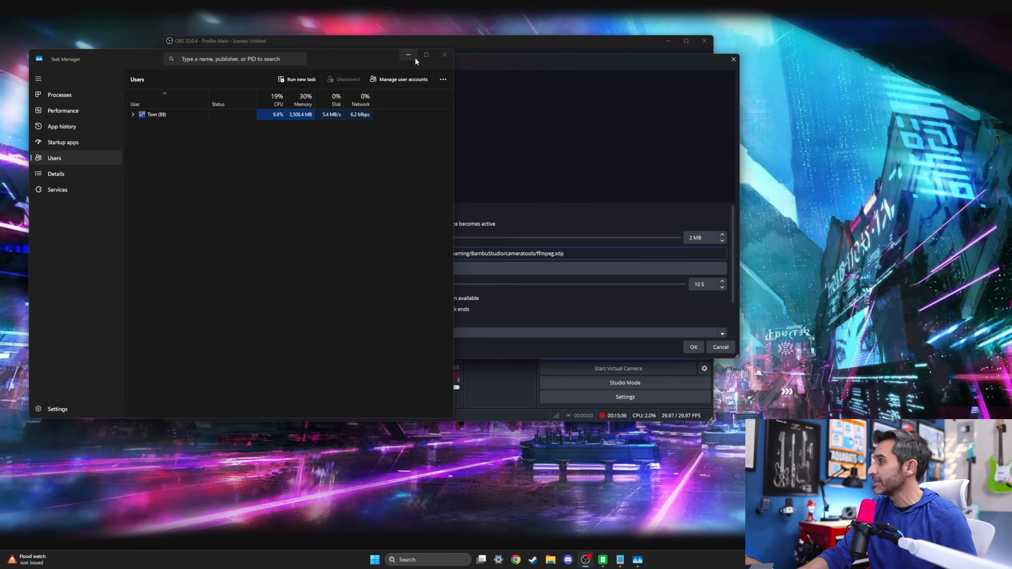
click(407, 54)
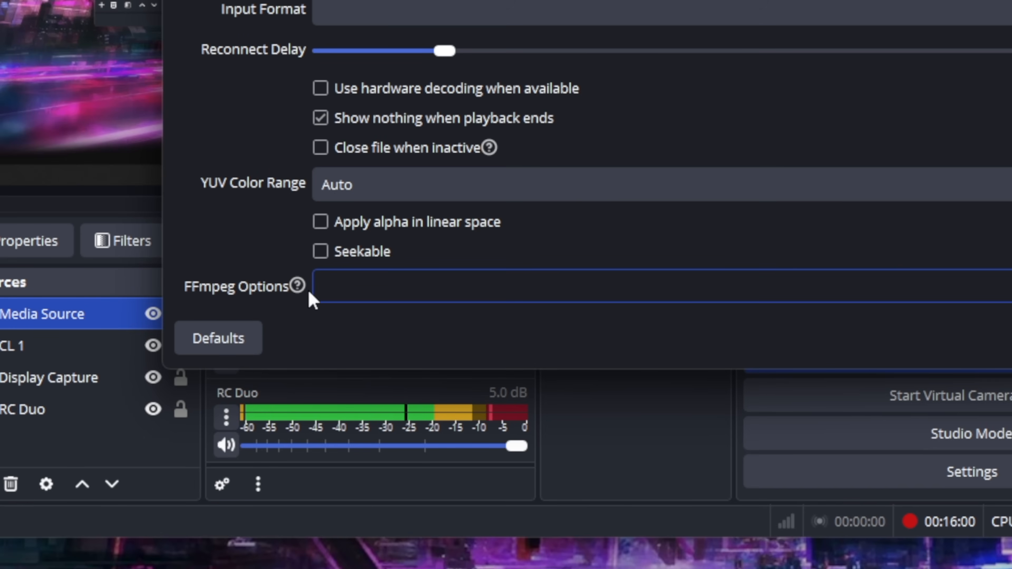
Step: Enter protocol_whitelist=file,udp,rtp in the Media Source's FFmpeg Options
text(protocol_whitelist=file,udp,rtp)
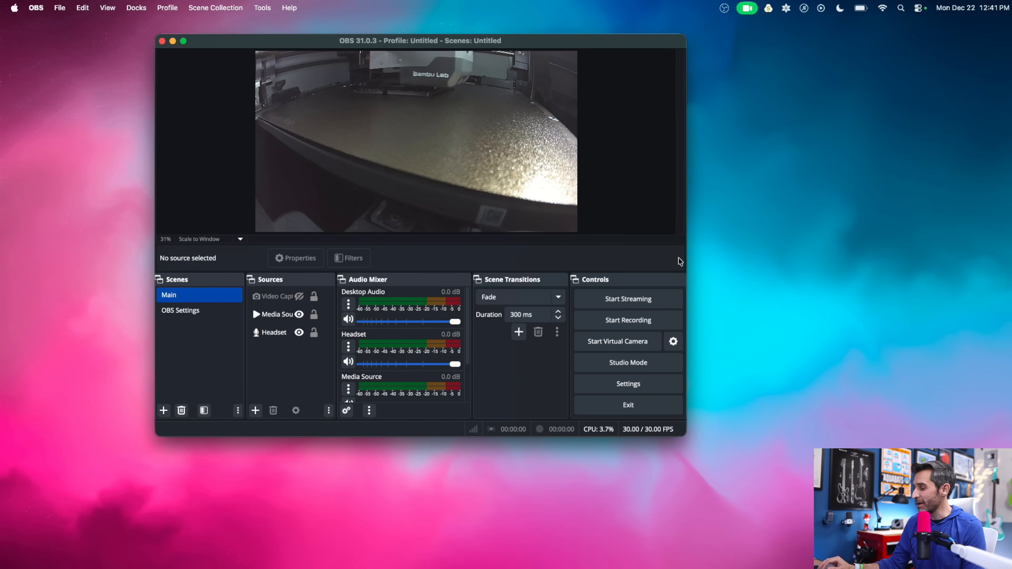
Step: Select the Media Source in the Sources dock to view its ffmpeg.sdp input path
click(277, 314)
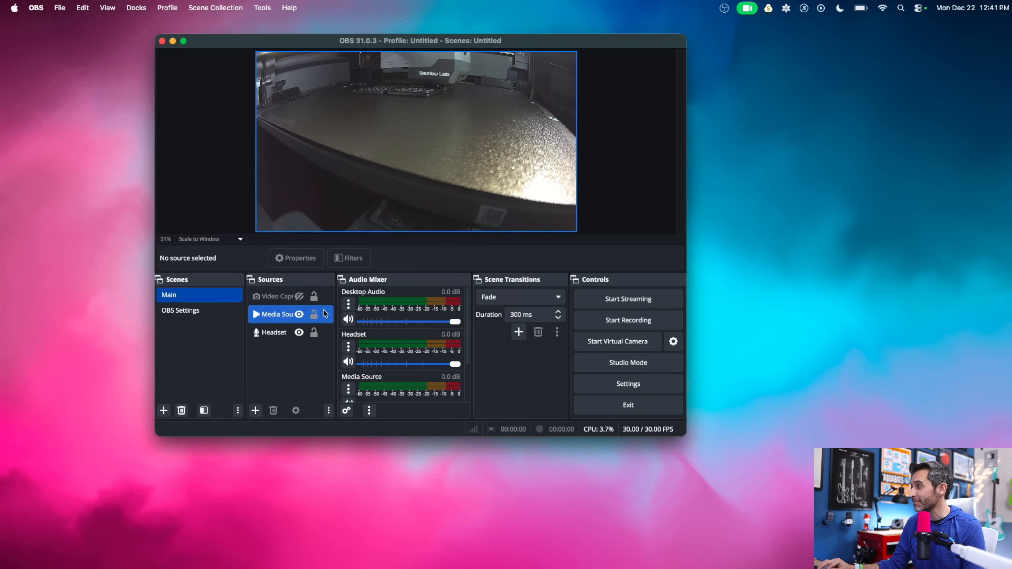
click(276, 296)
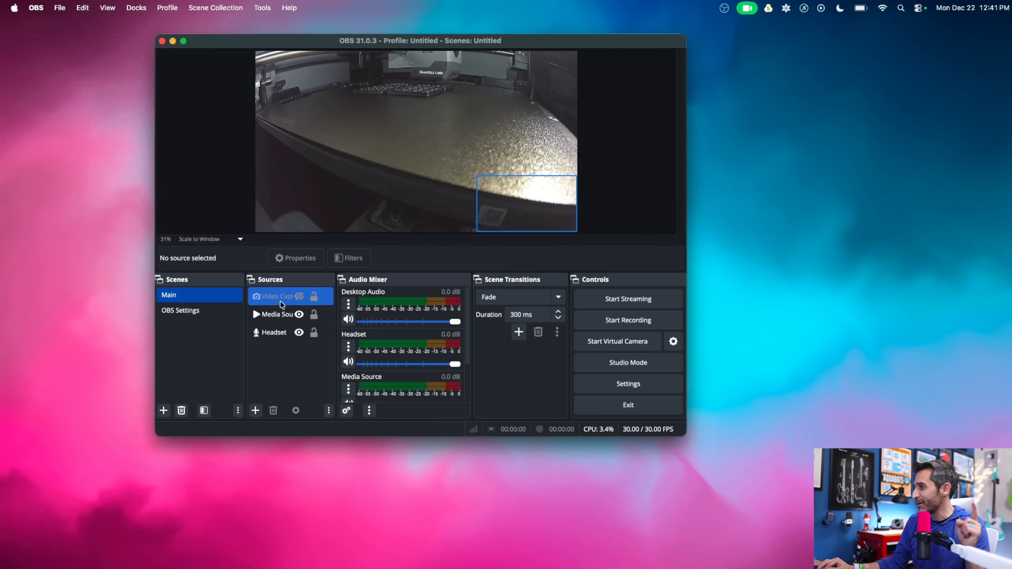
click(278, 314)
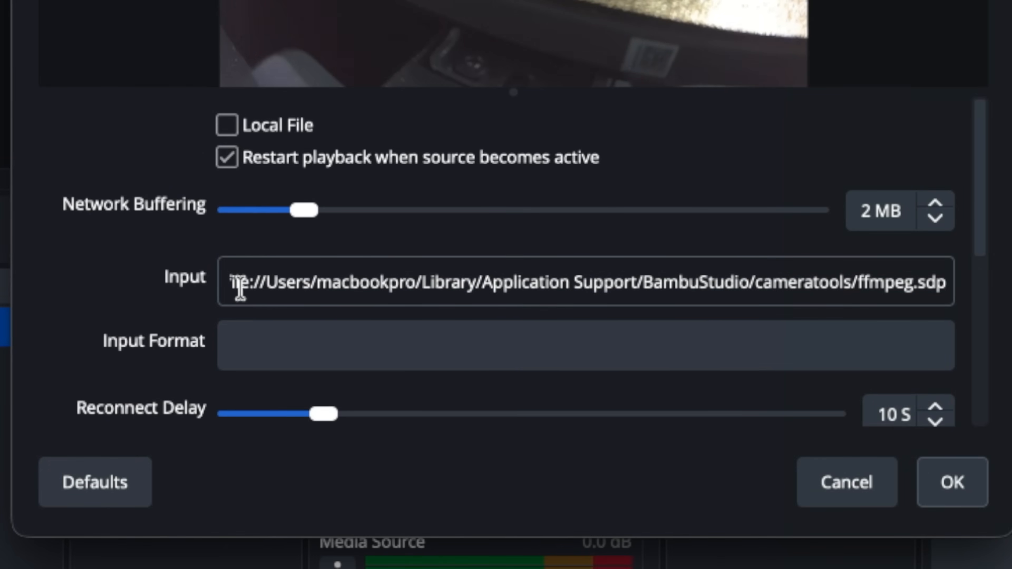
mouse_move(623, 261)
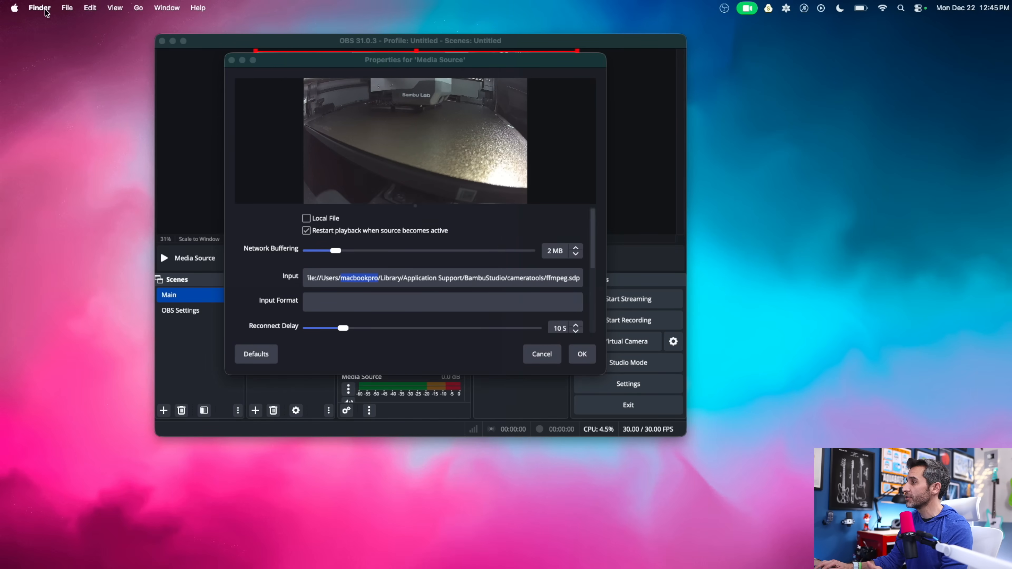
Step: Use Finder's Go to Folder to look up the Library folder
click(138, 7)
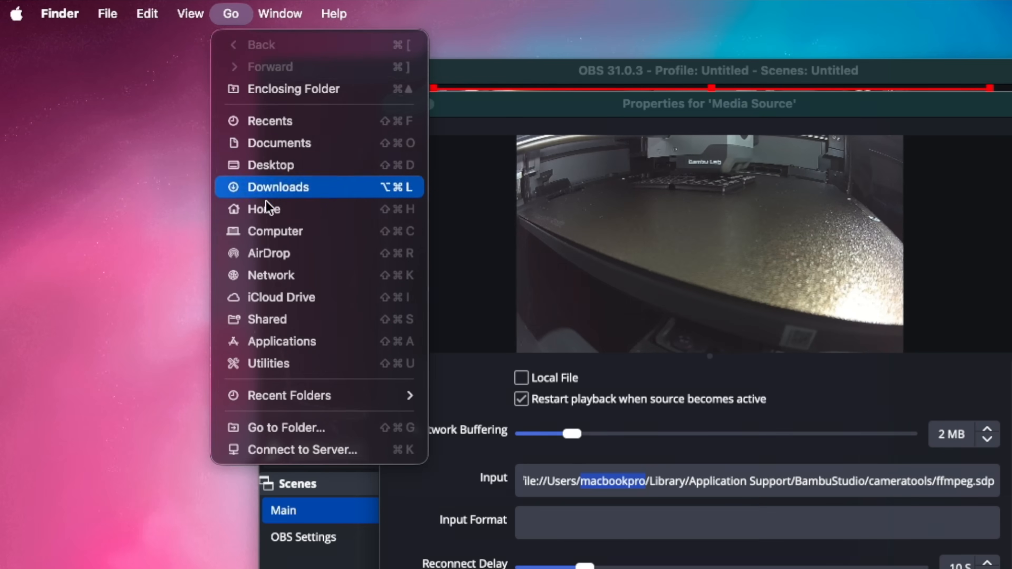
mouse_move(286, 427)
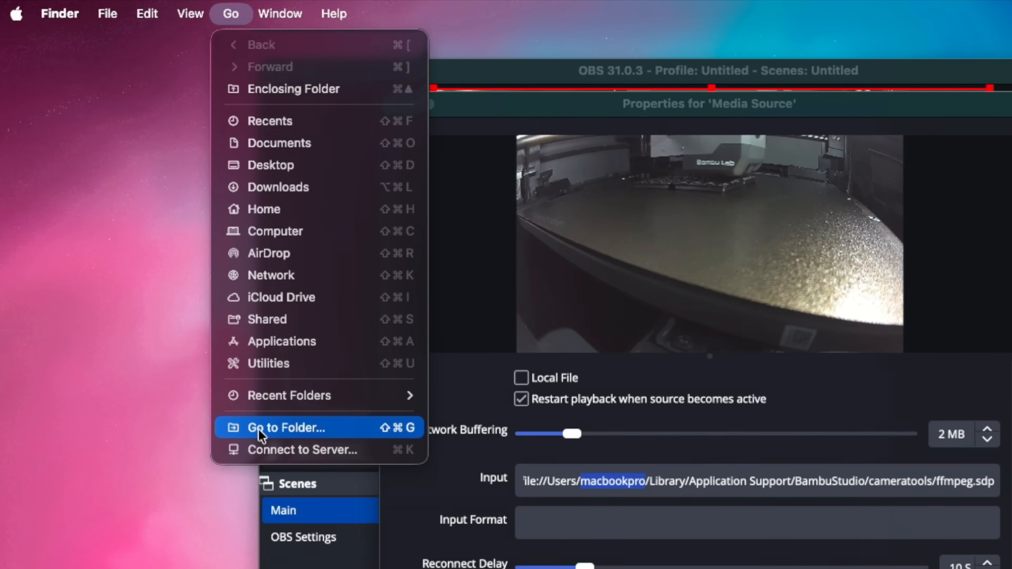
click(285, 427)
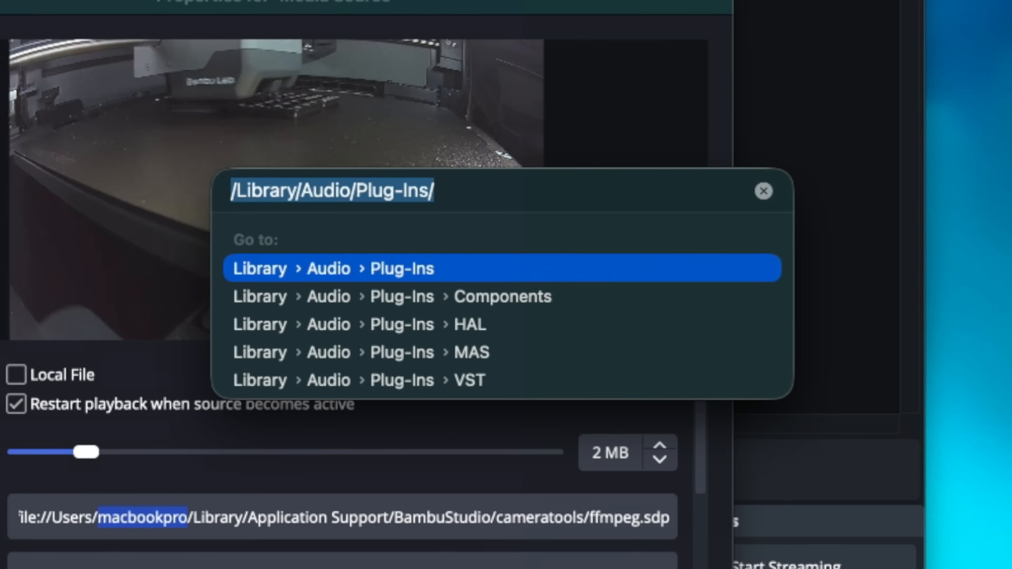
text(Library)
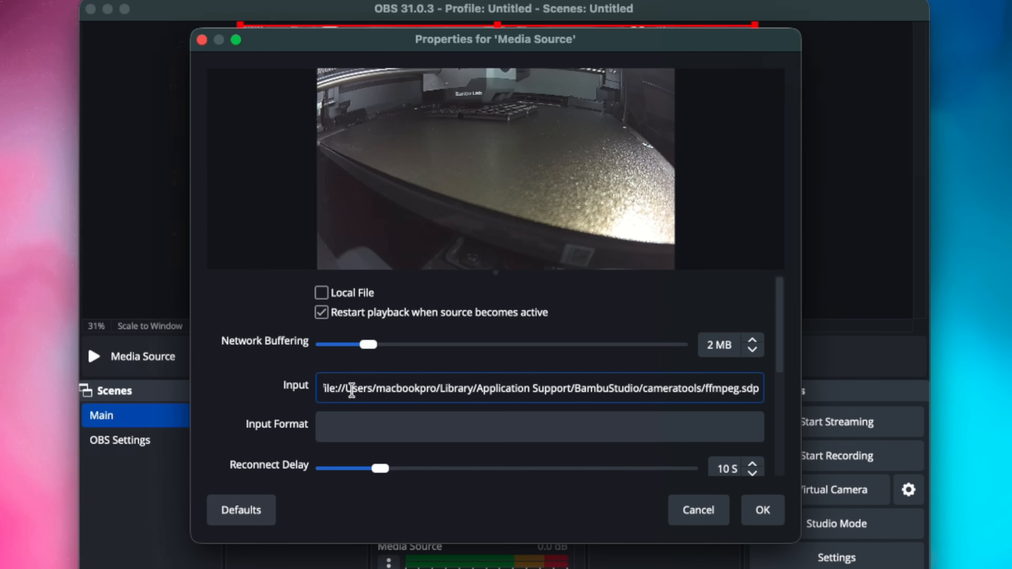
Step: Review the input path and FFmpeg Options, then confirm the Media Source settings
double_click(405, 388)
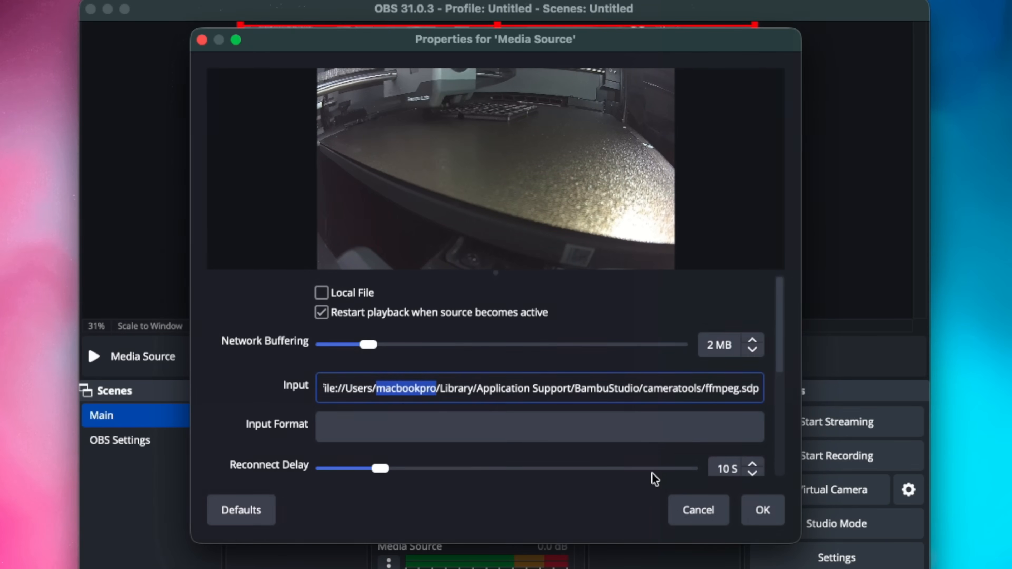
scroll(down, 3)
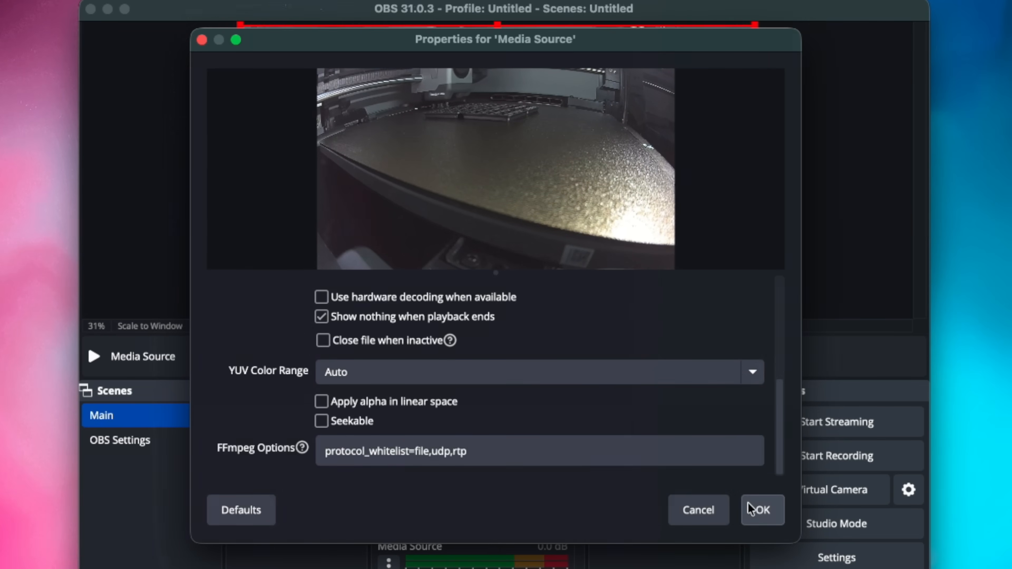
click(762, 510)
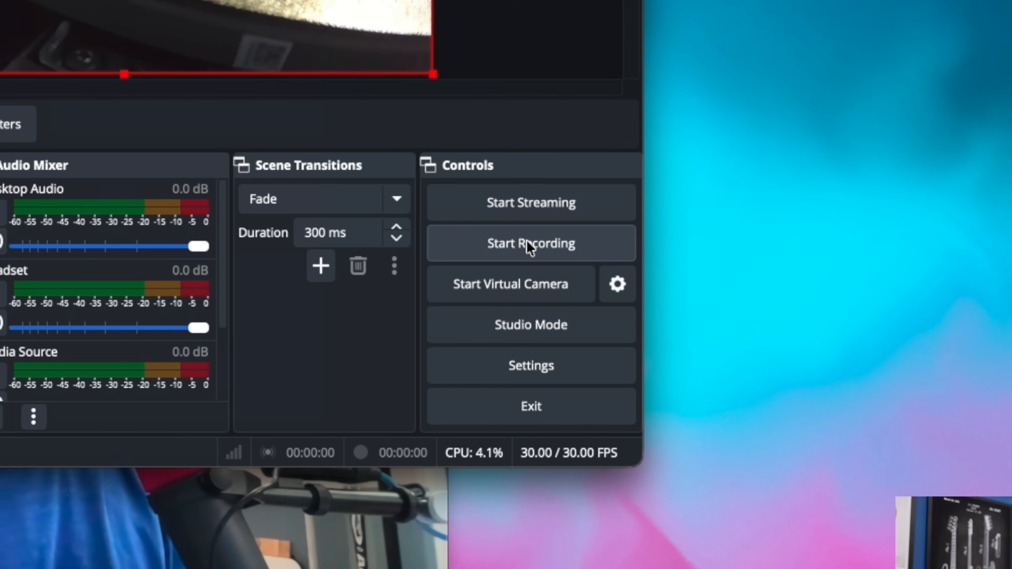
Step: Start the OBS virtual camera with the printer feed in the preview
click(509, 284)
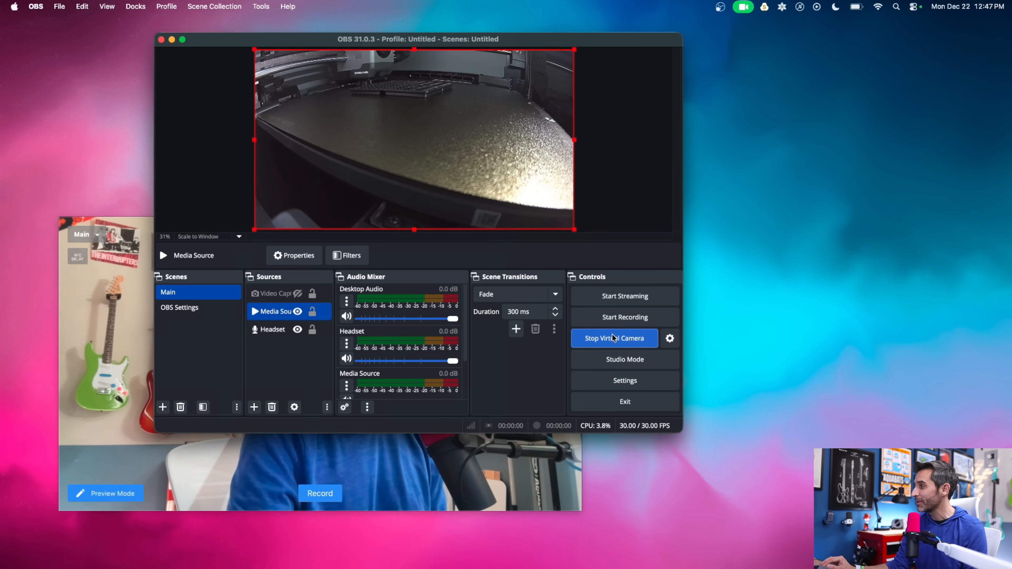
mouse_move(190, 348)
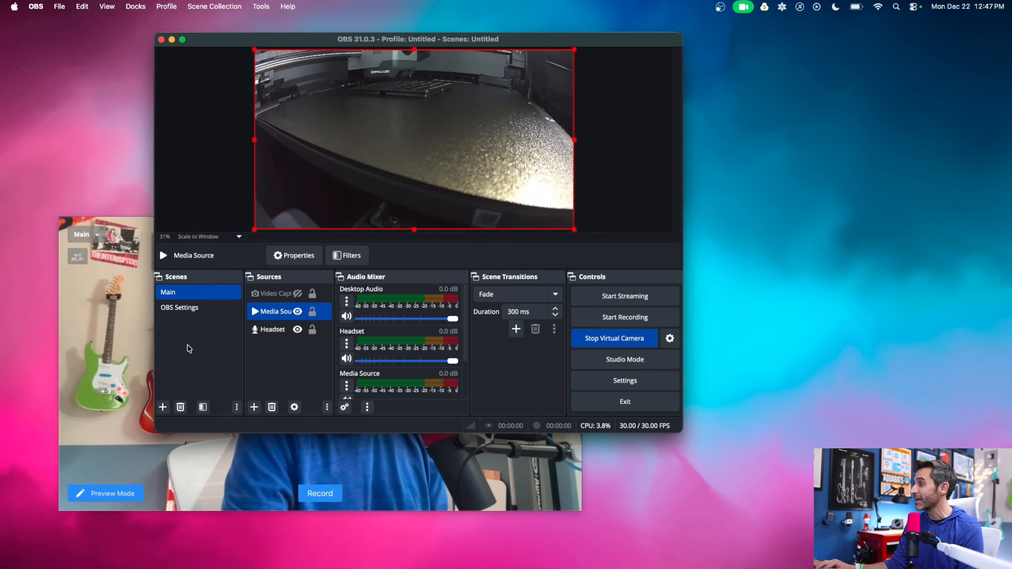